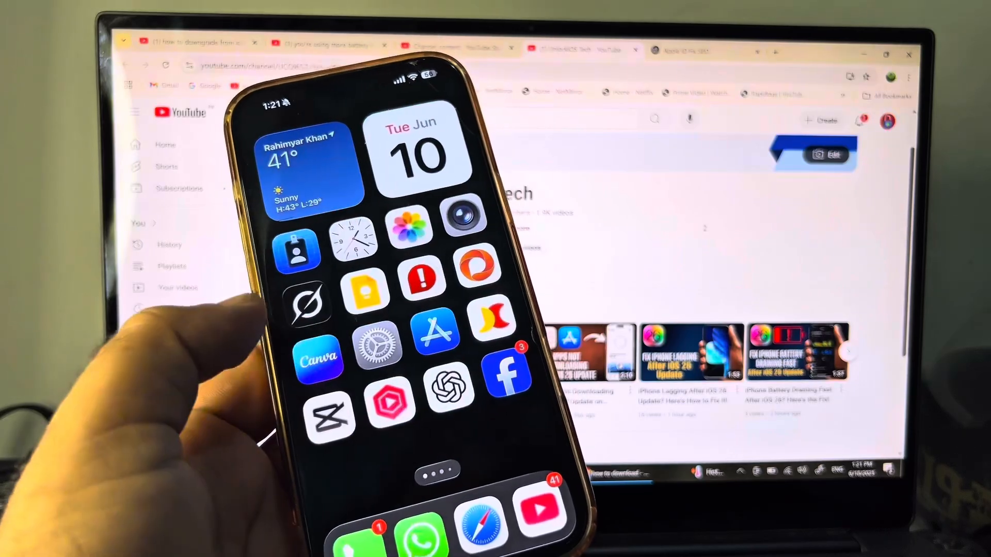
- Open Settings, check General > Software Update for updates, then go back to the main list
click(375, 346)
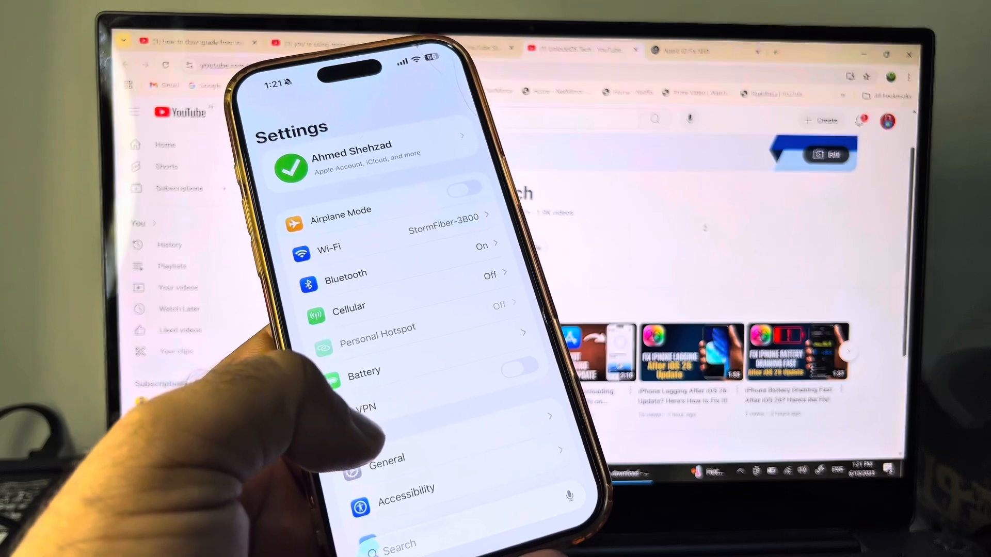
click(390, 472)
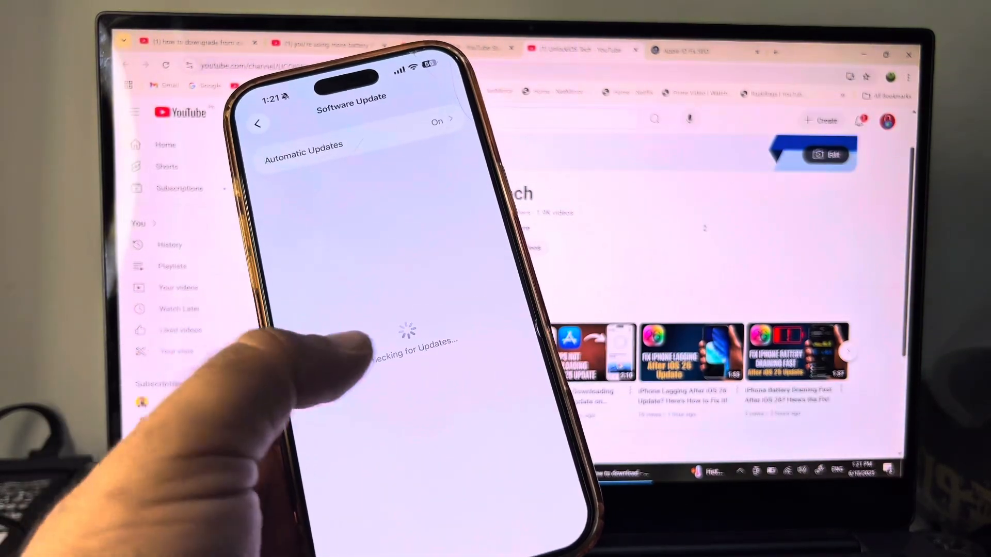
click(258, 124)
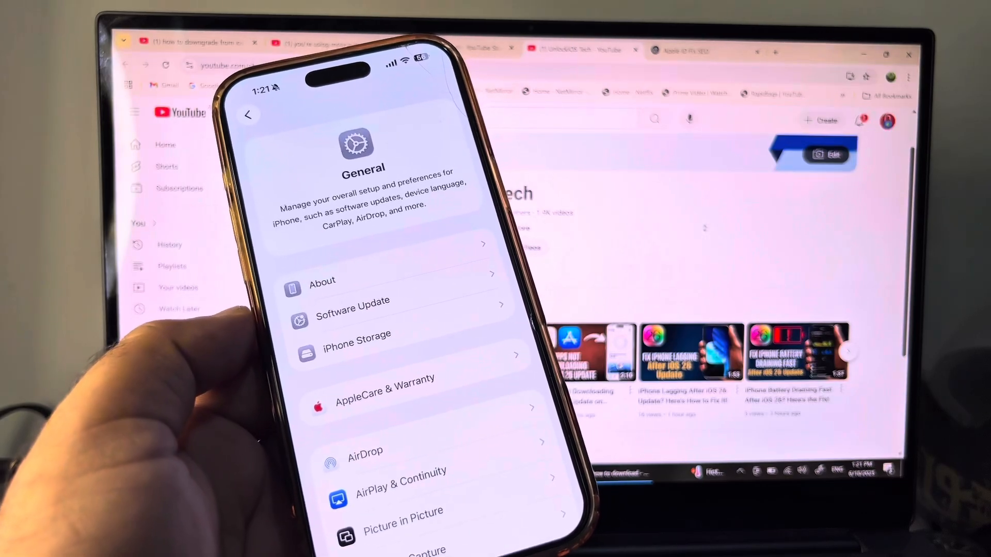
click(247, 115)
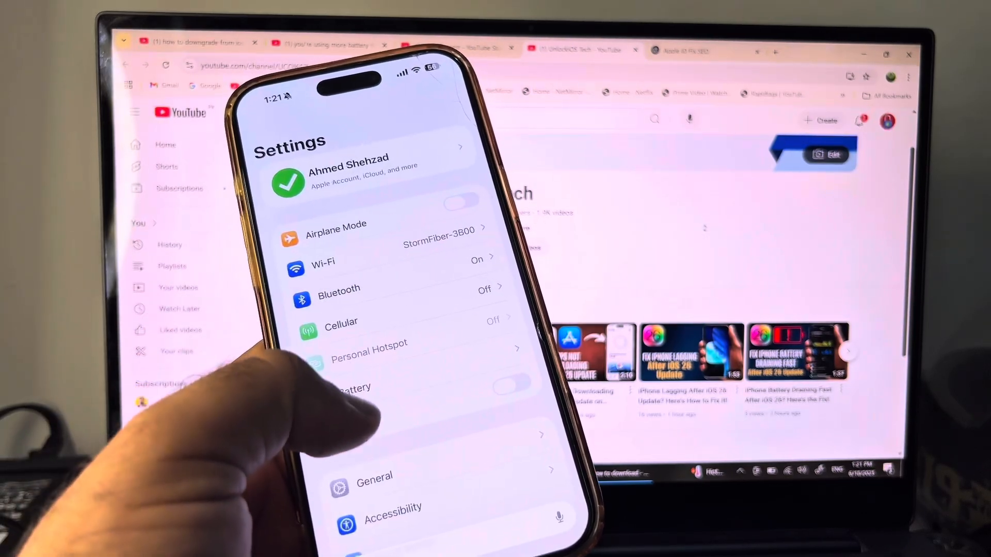
- Open Apple Intelligence & Siri and toggle Apple Intelligence off to show the Turn Off dialog
scroll(down, 3)
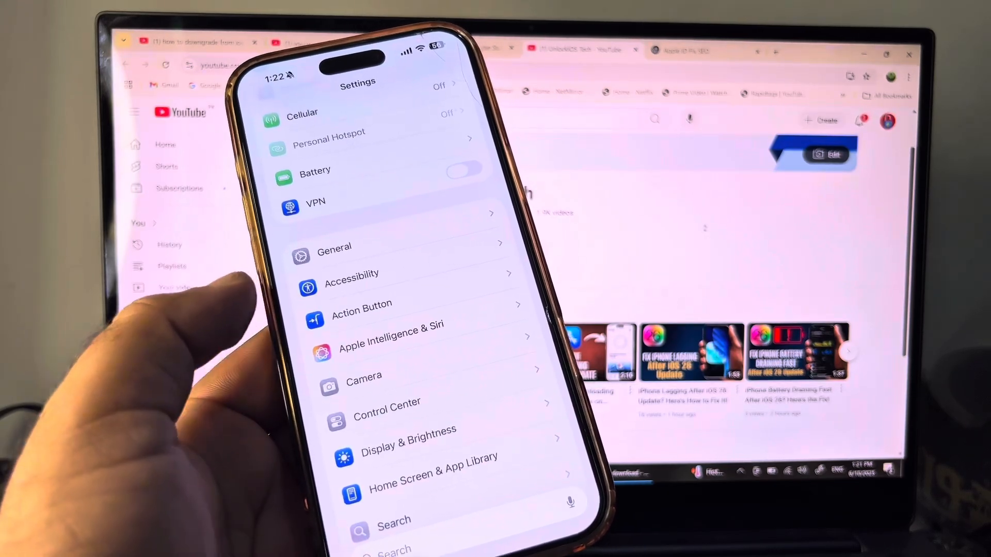
click(392, 336)
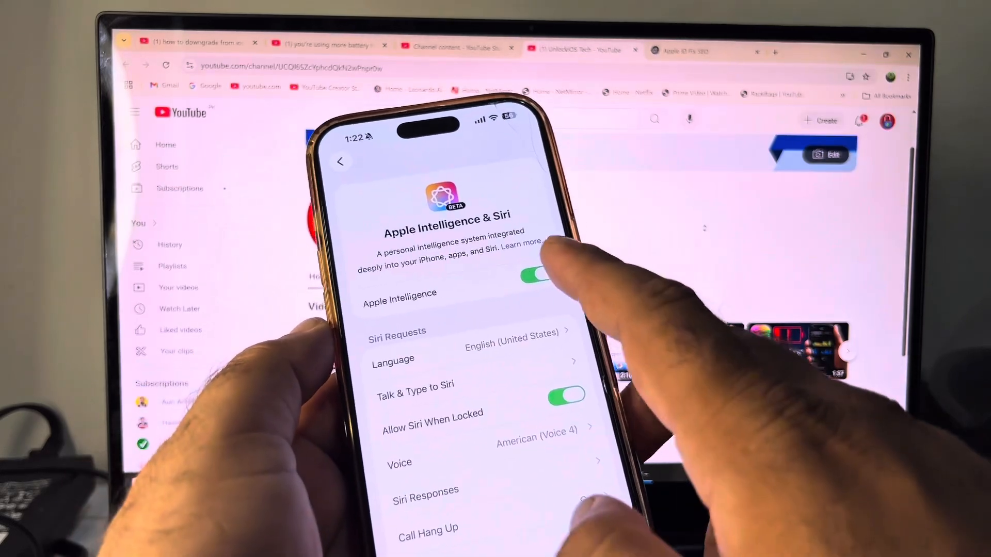
click(534, 273)
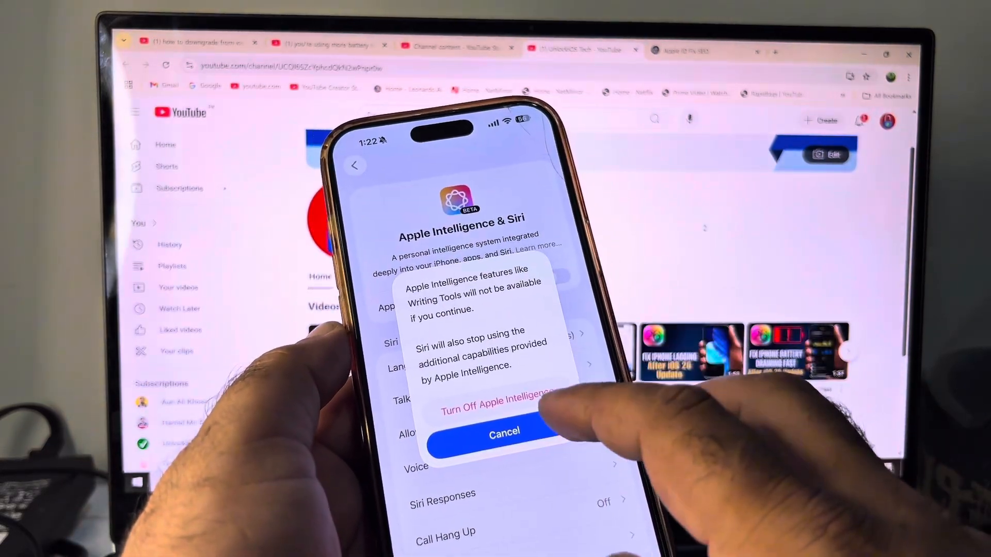